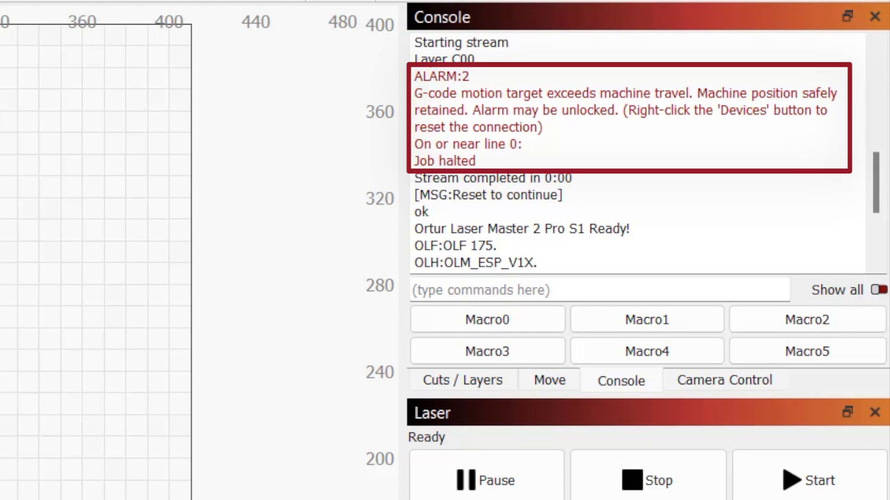
Step: Try User Origin with bottom-left Job Origin, then switch Start From to Absolute Coords
{"action": "left_click", "coordinate": [846, 325]}
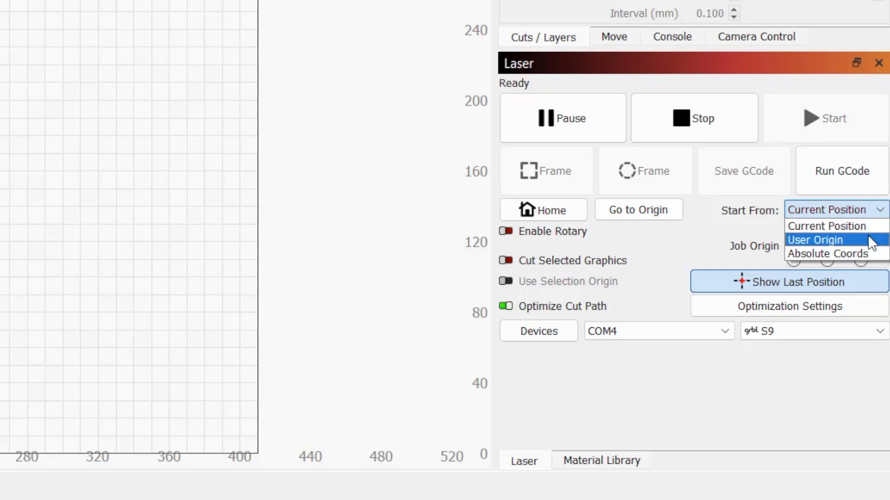
{"action": "left_click", "coordinate": [814, 239]}
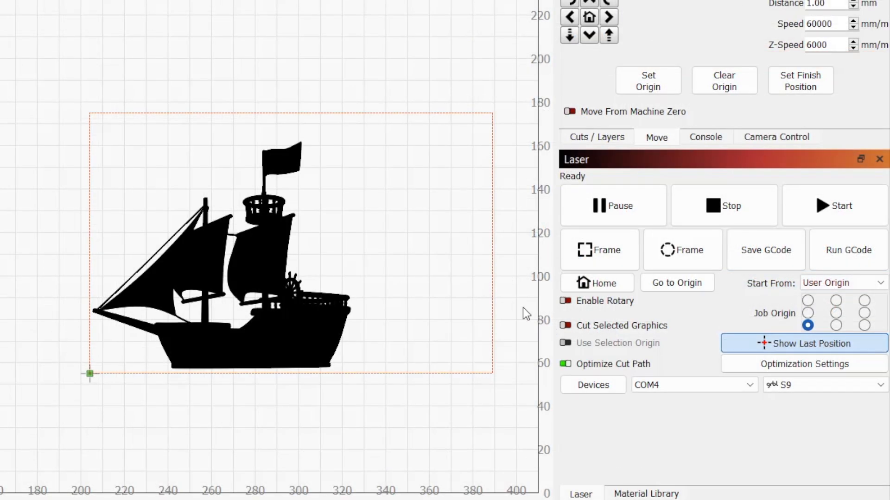
{"action": "left_click", "coordinate": [808, 326]}
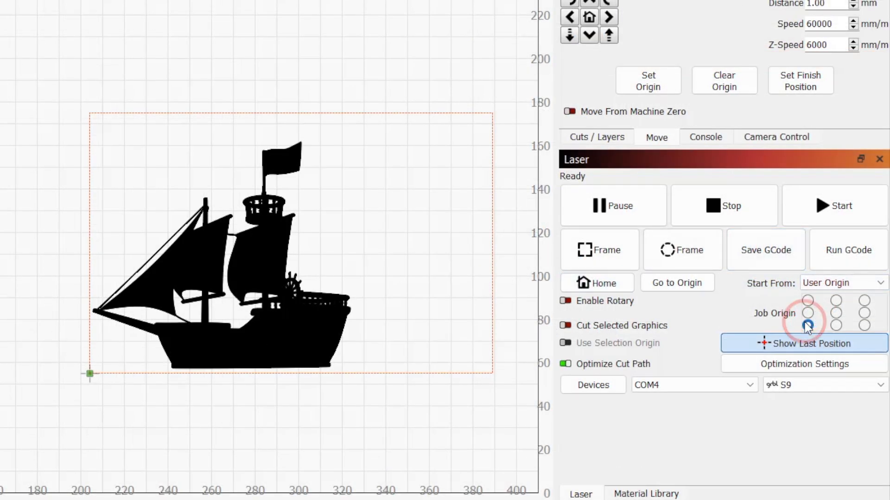
{"action": "left_click", "coordinate": [808, 325]}
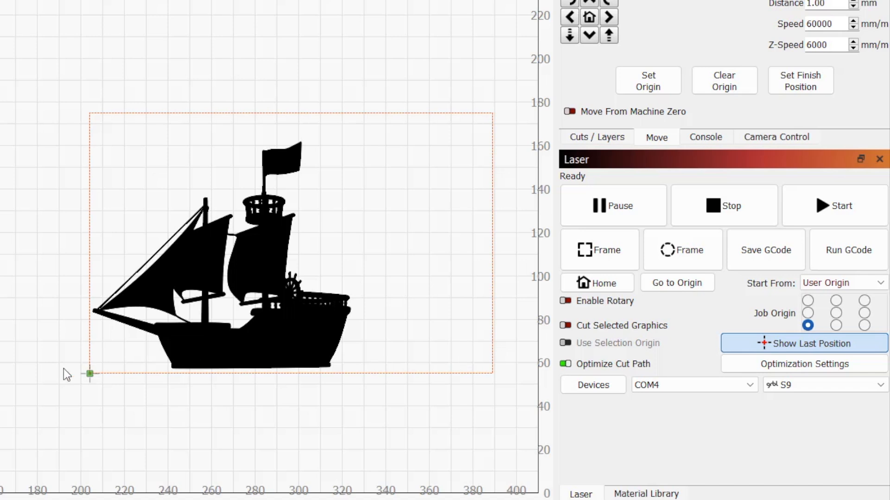
{"action": "mouse_move", "coordinate": [77, 372]}
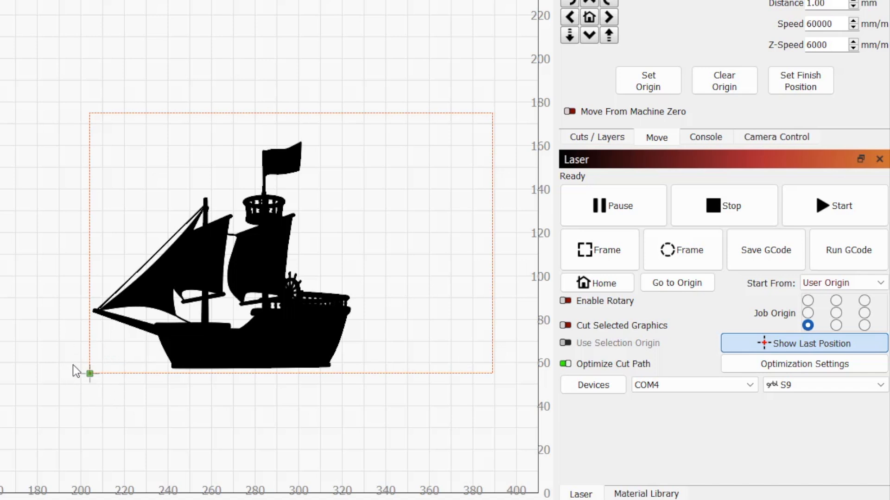
{"action": "mouse_move", "coordinate": [426, 317]}
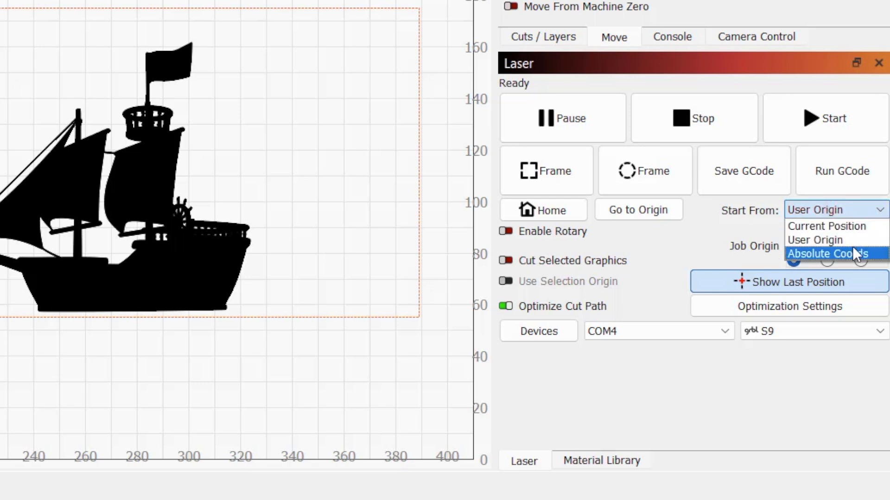
{"action": "left_click", "coordinate": [828, 254]}
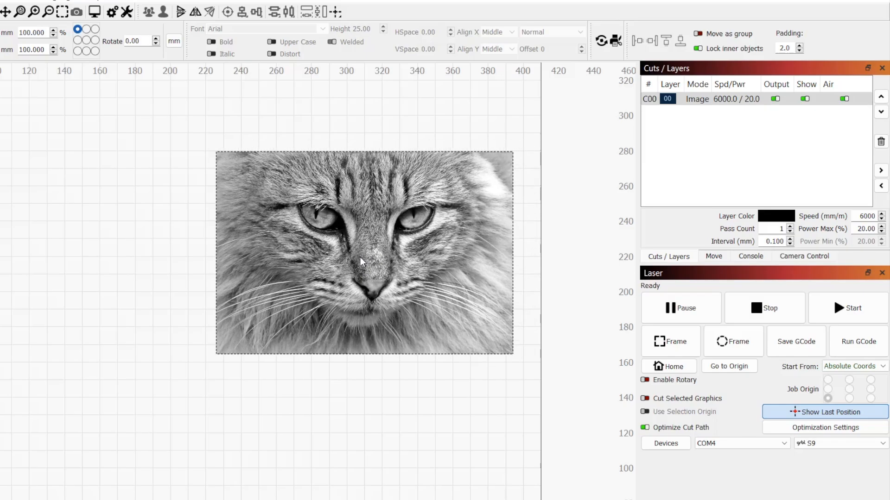
Step: Preview the cat photo's edge overscan moves and inspect layer C00's 2.5% overscanning value
{"action": "left_click_drag", "start_coordinate": [362, 262], "coordinate": [310, 270]}
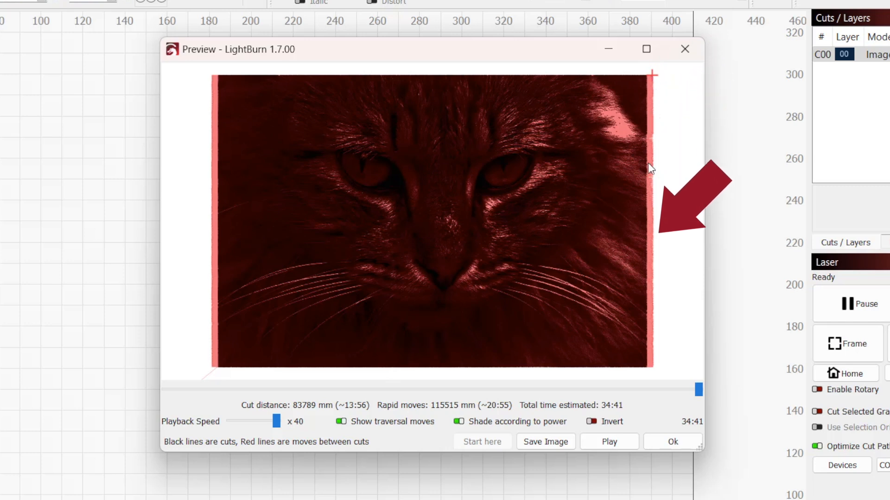
{"action": "left_click_drag", "start_coordinate": [697, 390], "coordinate": [414, 390]}
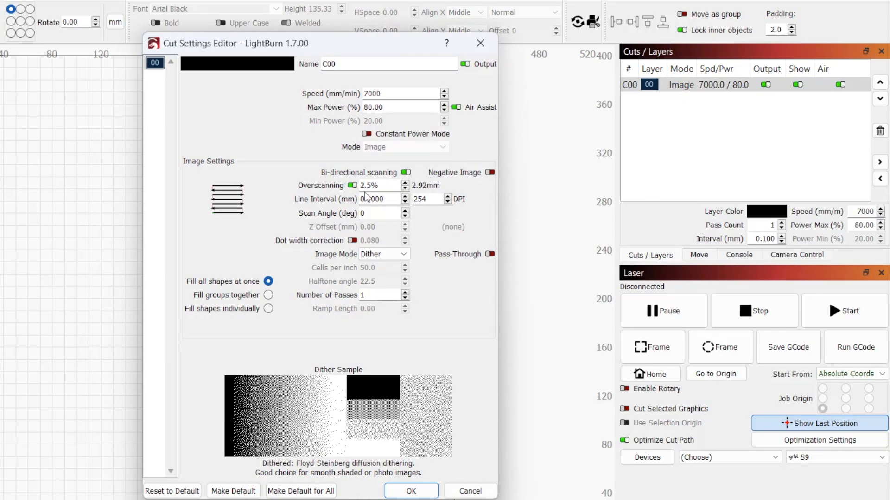
{"action": "left_click", "coordinate": [354, 185]}
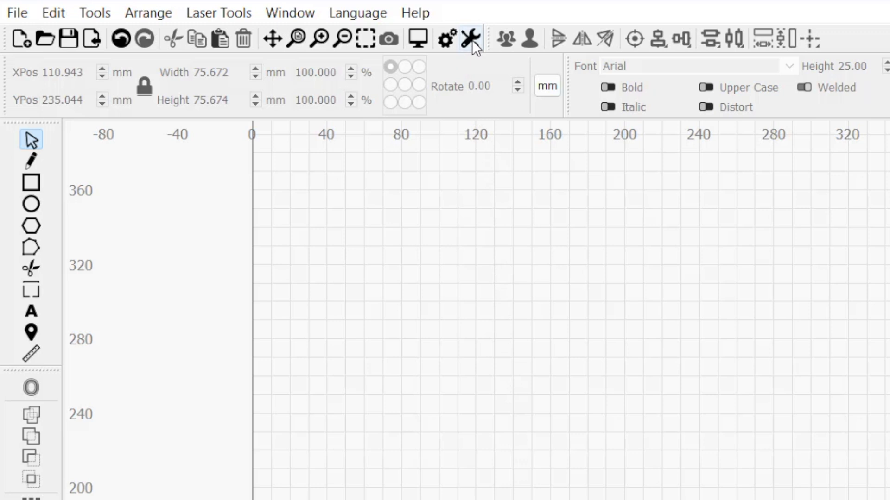
Step: Open Device Settings and review the 410 × 400 mm working size and bottom-left origin
{"action": "left_click", "coordinate": [468, 39]}
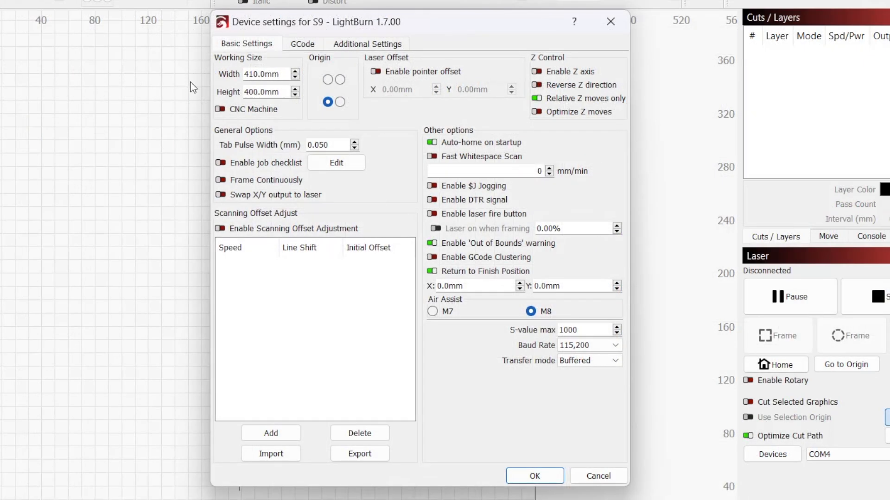
{"action": "left_click", "coordinate": [327, 101]}
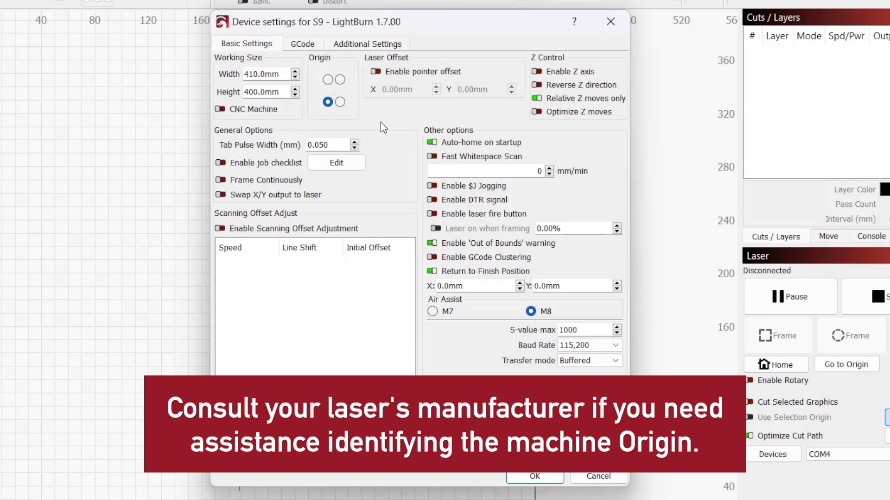
{"action": "left_click", "coordinate": [339, 79]}
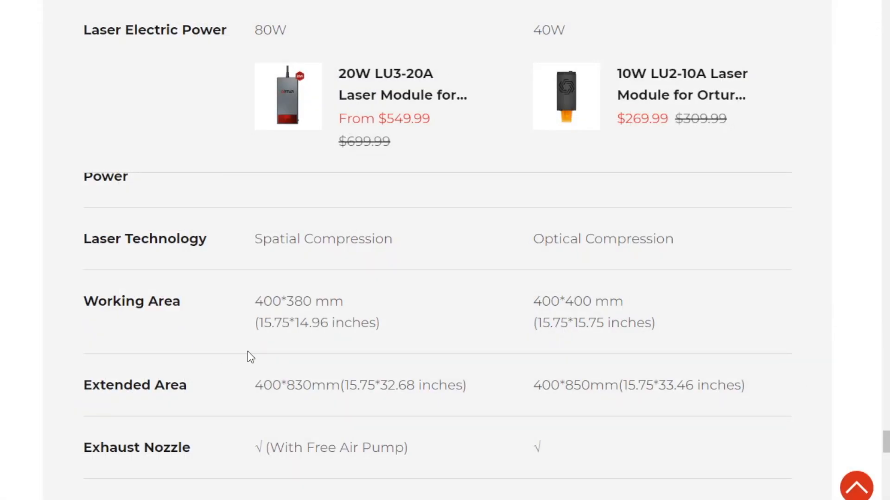
{"action": "mouse_move", "coordinate": [607, 352]}
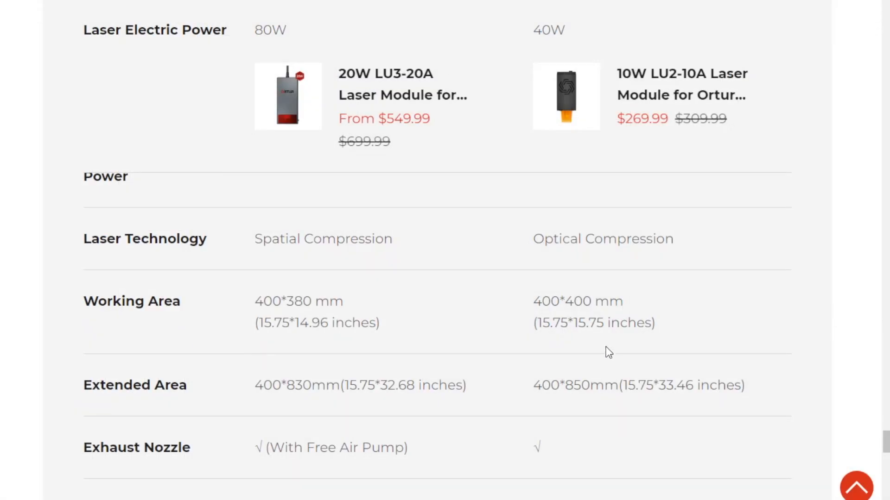
{"action": "mouse_move", "coordinate": [672, 341]}
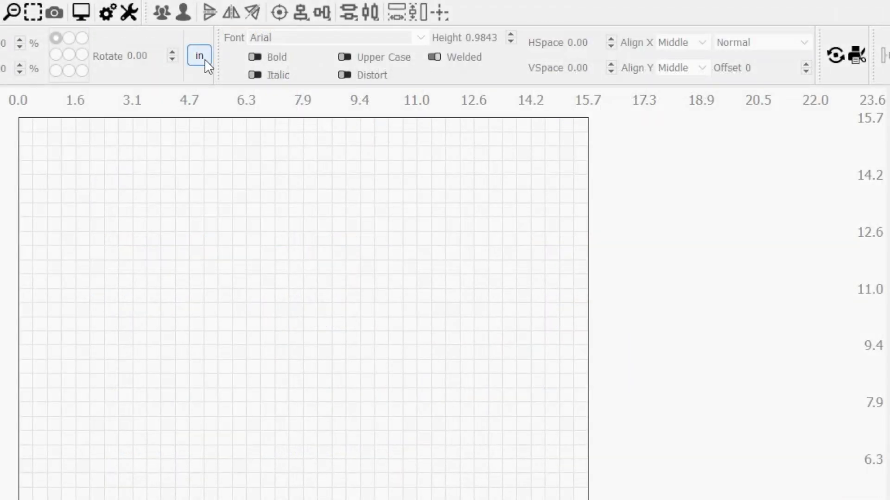
Step: Toggle the workspace units from inches to mm and open Device Settings
{"action": "left_click", "coordinate": [199, 55]}
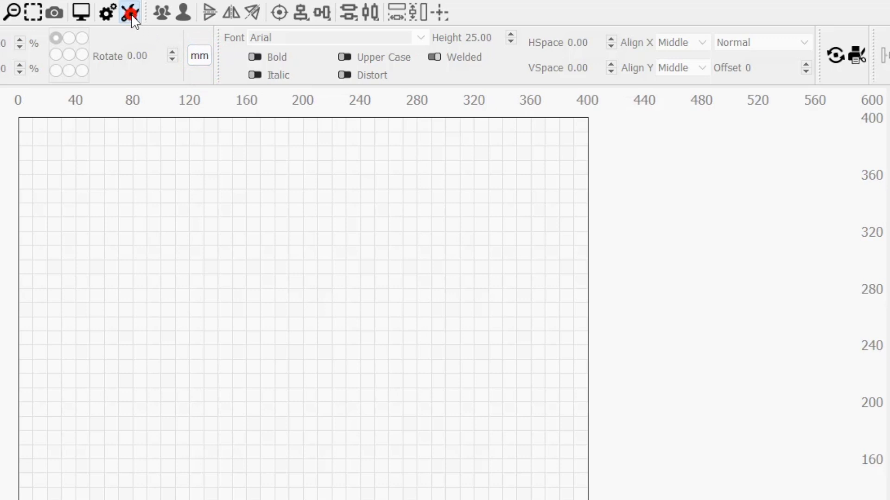
{"action": "left_click", "coordinate": [129, 13]}
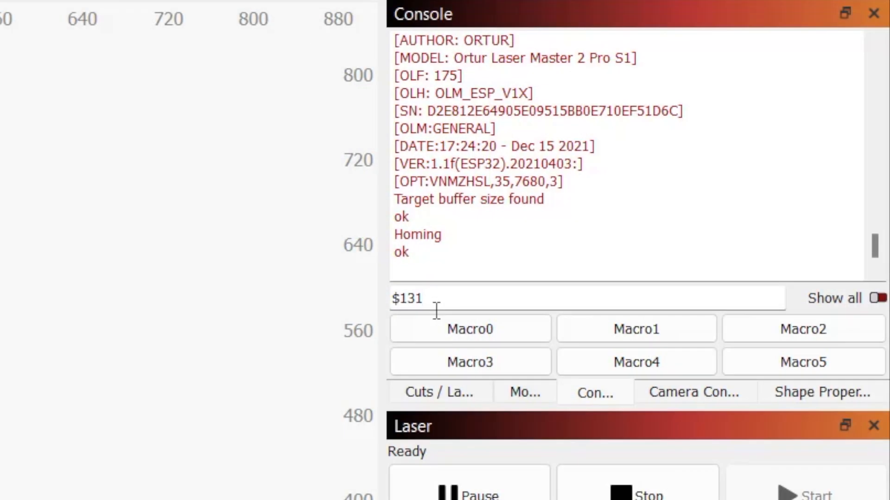
{"action": "type", "text": "=85"}
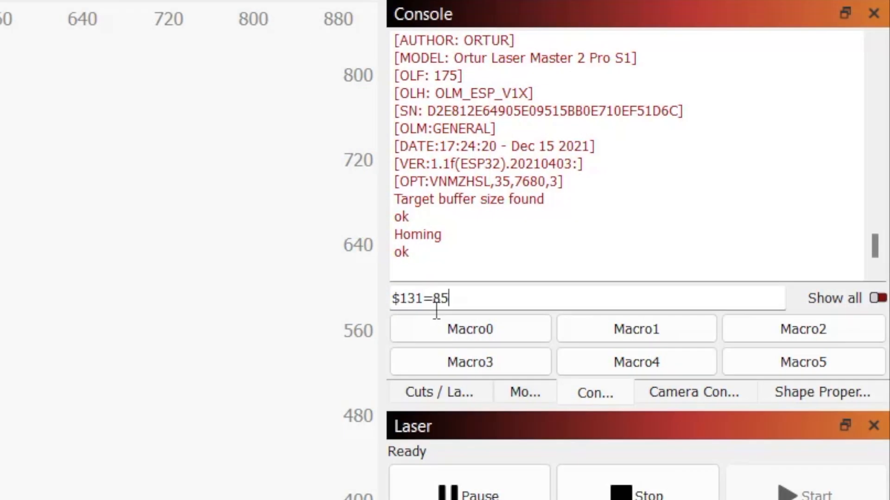
{"action": "type", "text": "0"}
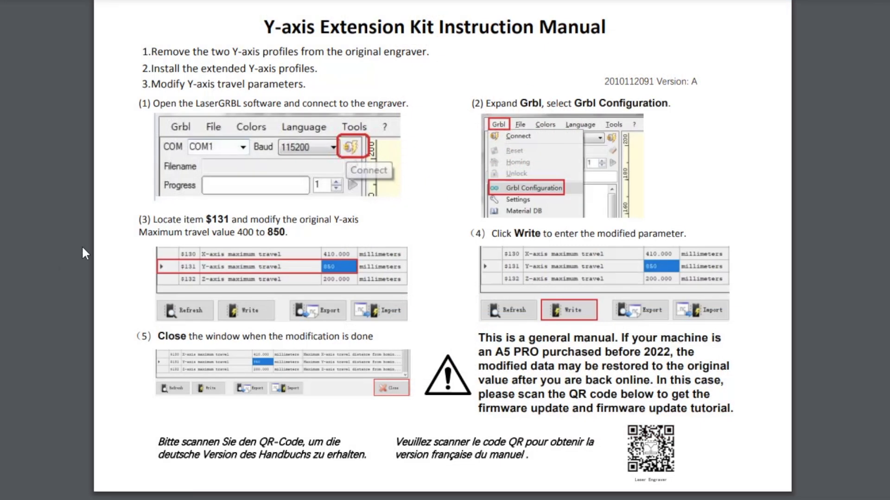
{"action": "mouse_move", "coordinate": [259, 107]}
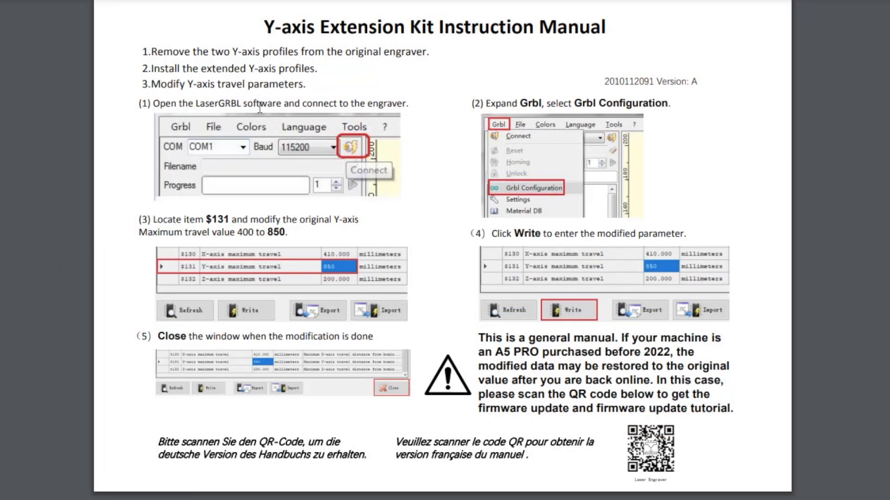
{"action": "mouse_move", "coordinate": [337, 164]}
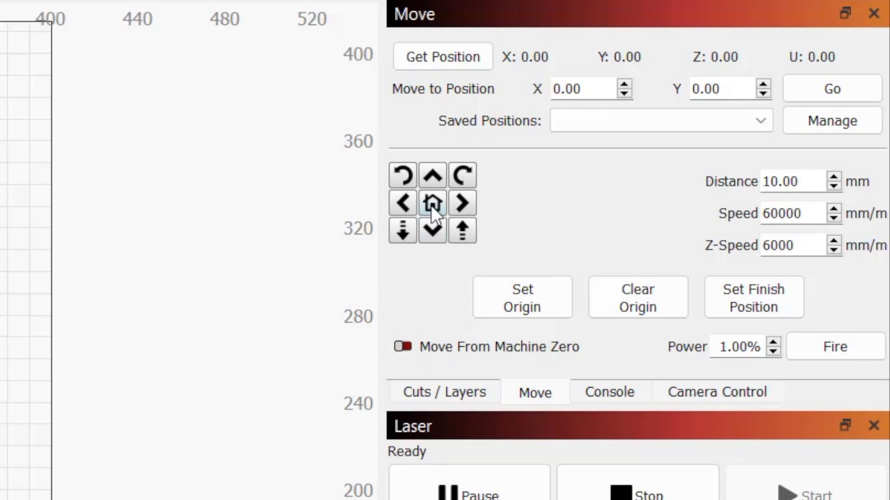
Step: Home the laser, read its near-zero position (0.025 mm), and send it to 0, 0
{"action": "left_click", "coordinate": [432, 202]}
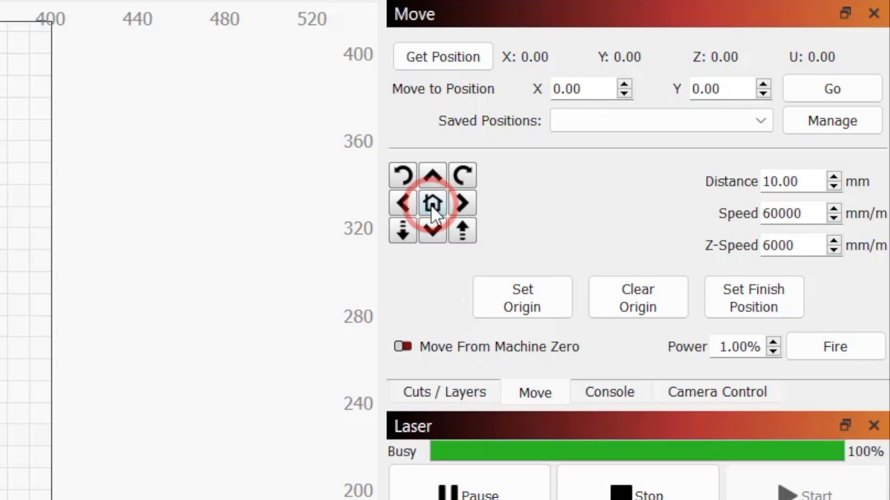
{"action": "left_click", "coordinate": [432, 202]}
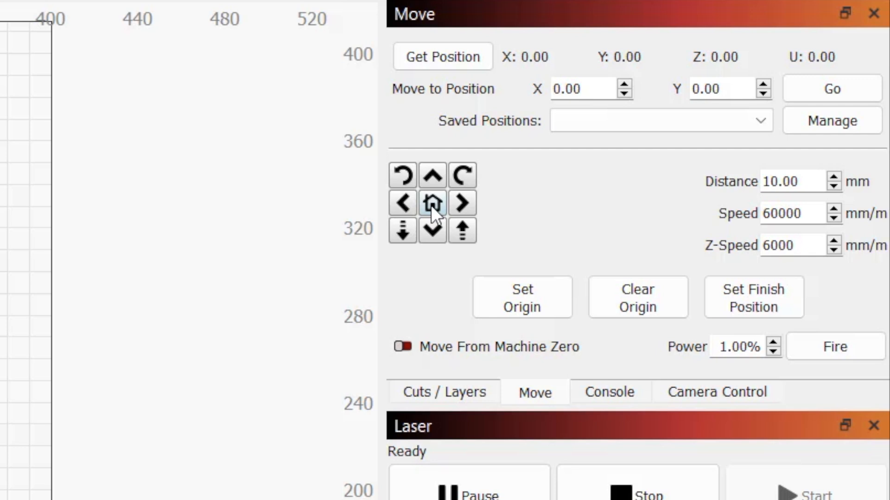
{"action": "left_click", "coordinate": [442, 57]}
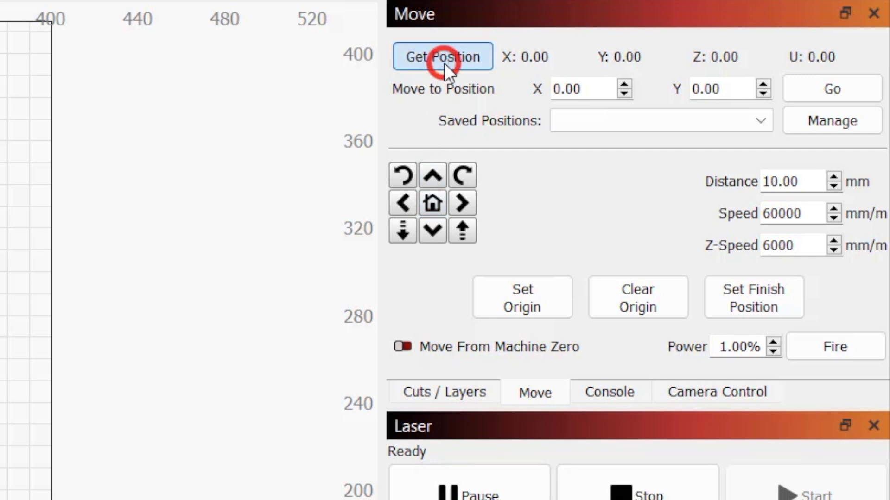
{"action": "left_click", "coordinate": [442, 56]}
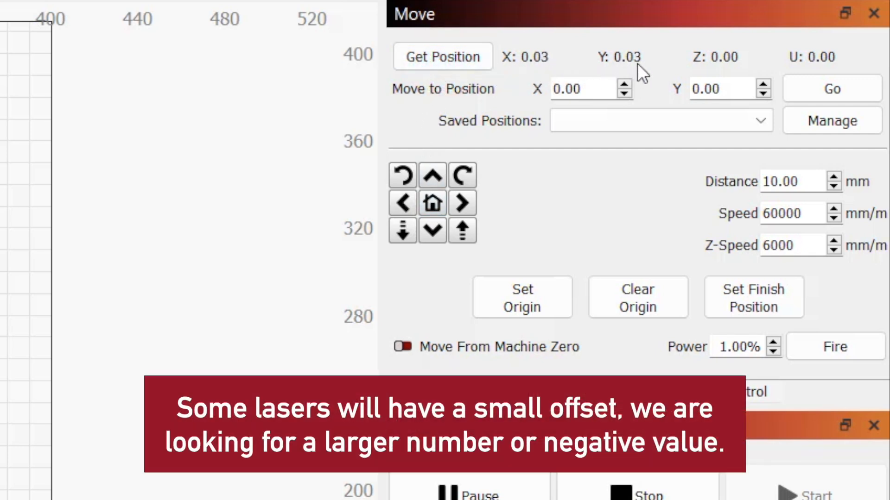
{"action": "left_click", "coordinate": [832, 89]}
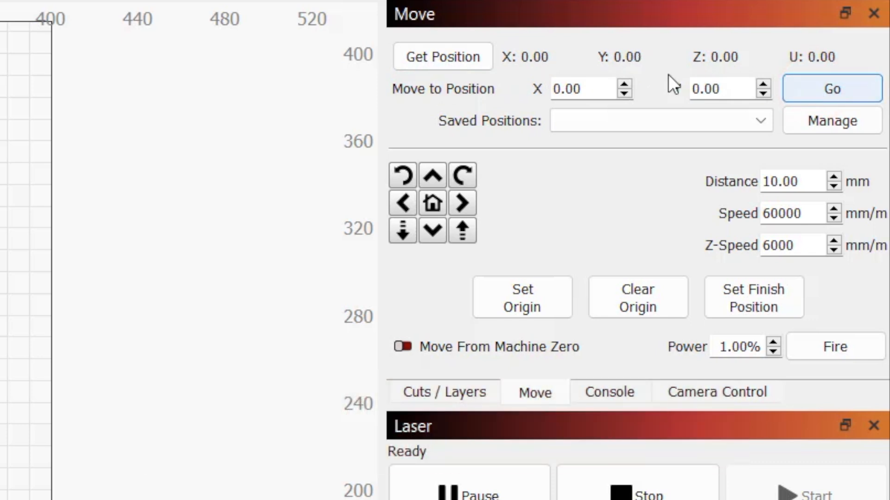
{"action": "left_click", "coordinate": [608, 392]}
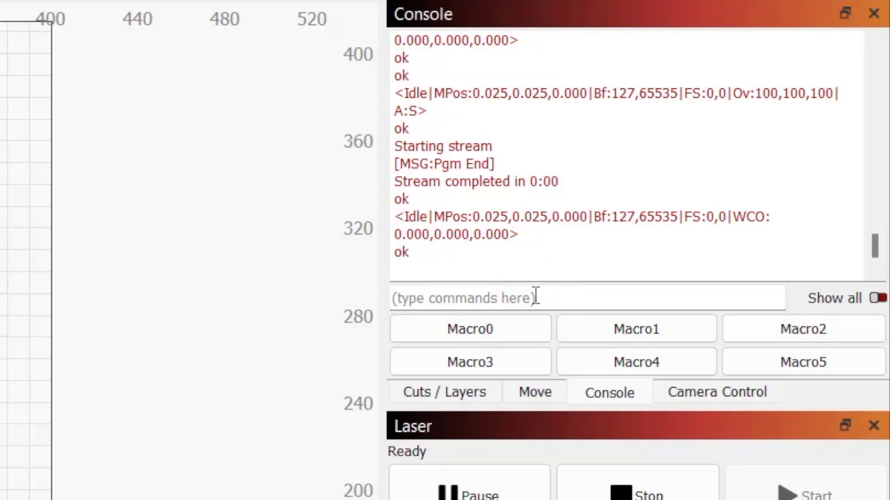
Step: Enter the $RST=# offset-reset command in the console
{"action": "type", "text": "$"}
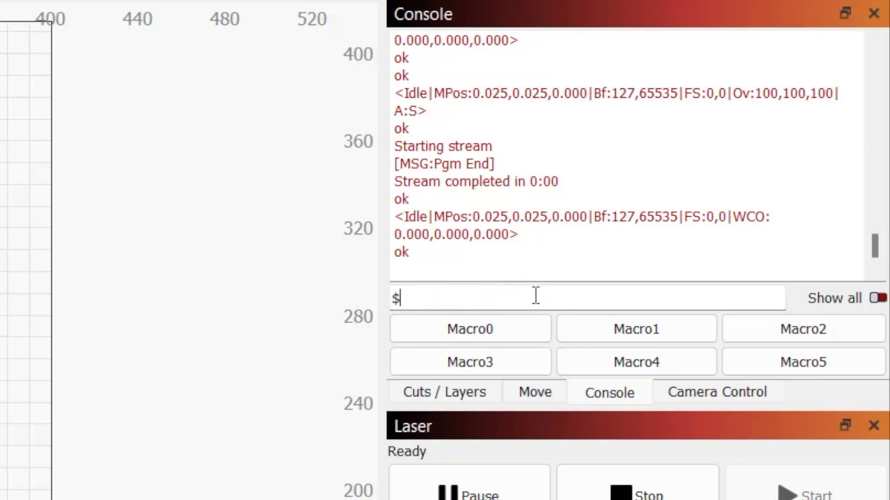
{"action": "type", "text": "RST"}
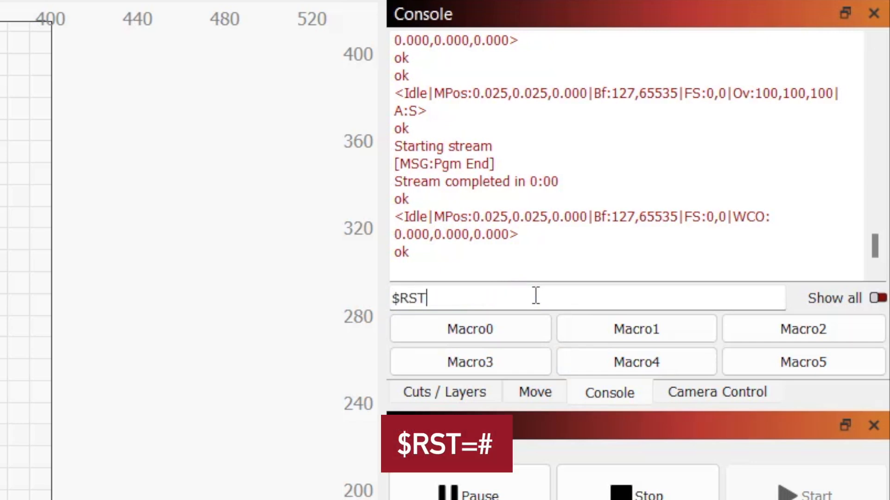
{"action": "type", "text": "=#"}
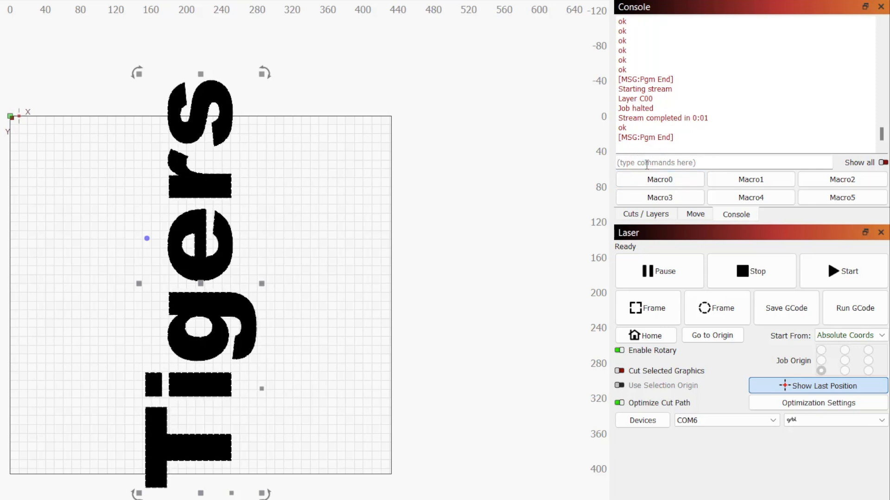
Step: Query $20 in the console and set Soft limits to False
{"action": "type", "text": "$"}
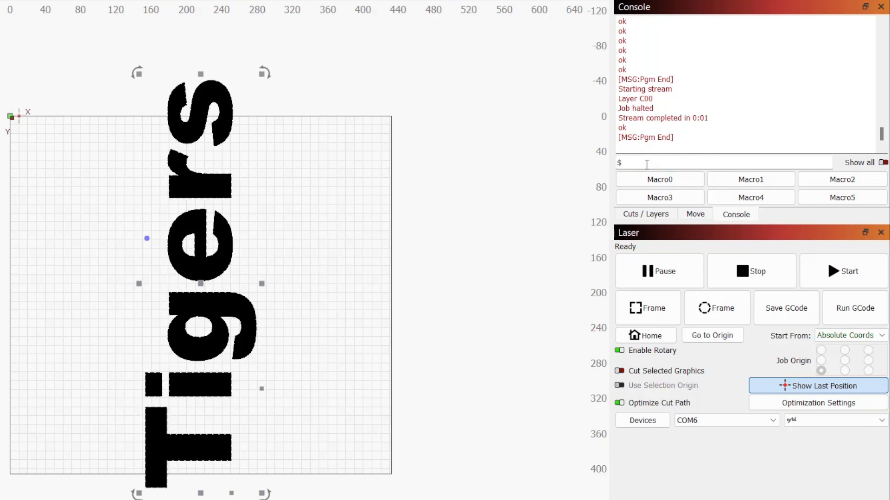
{"action": "type", "text": "20"}
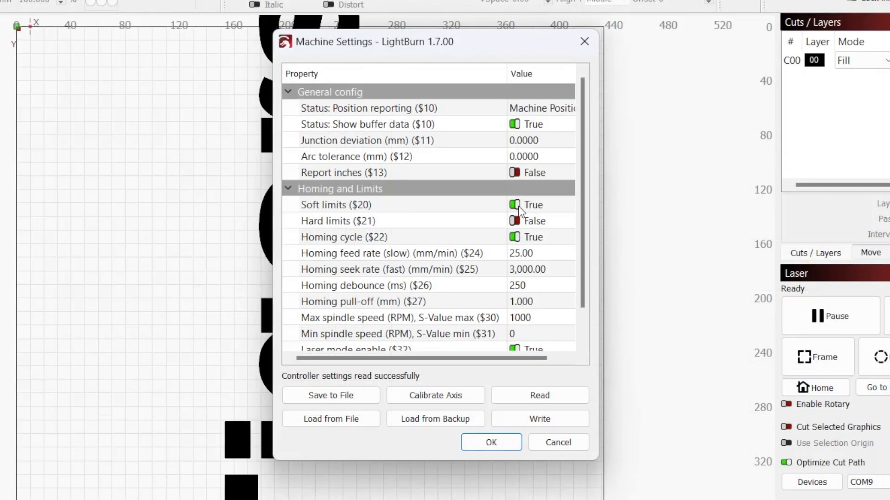
{"action": "left_click", "coordinate": [515, 205]}
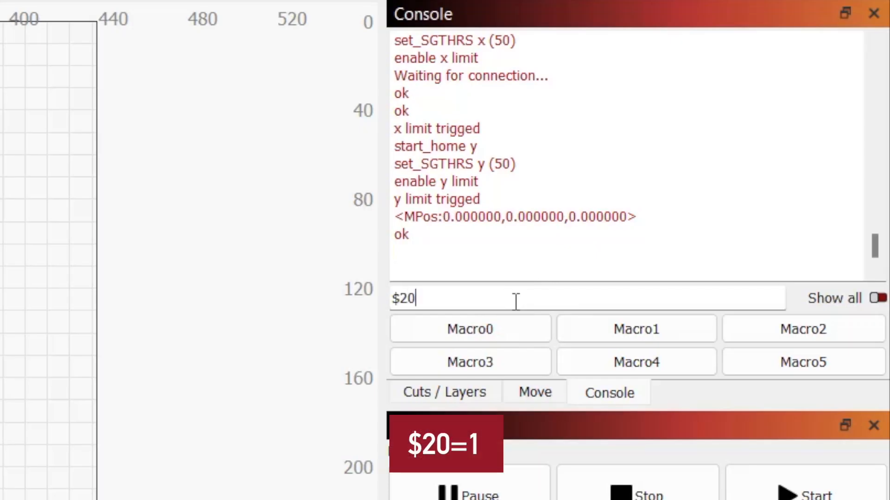
{"action": "type", "text": "=1"}
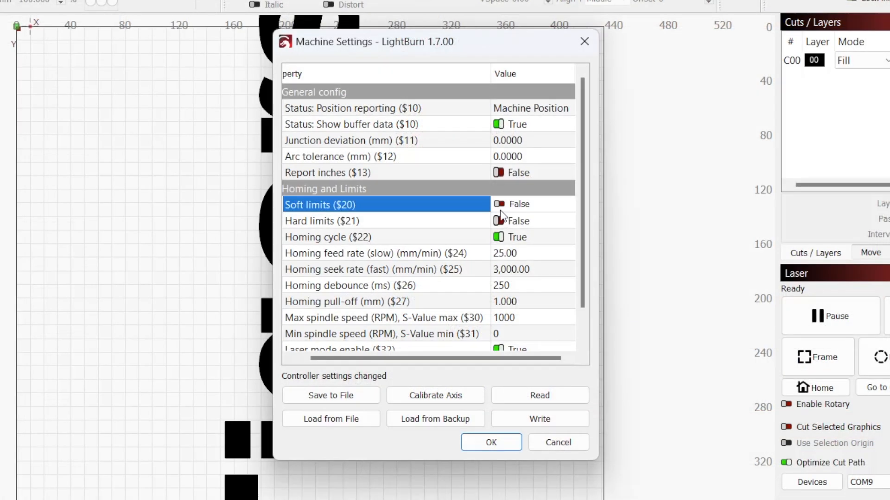
{"action": "left_click", "coordinate": [499, 204]}
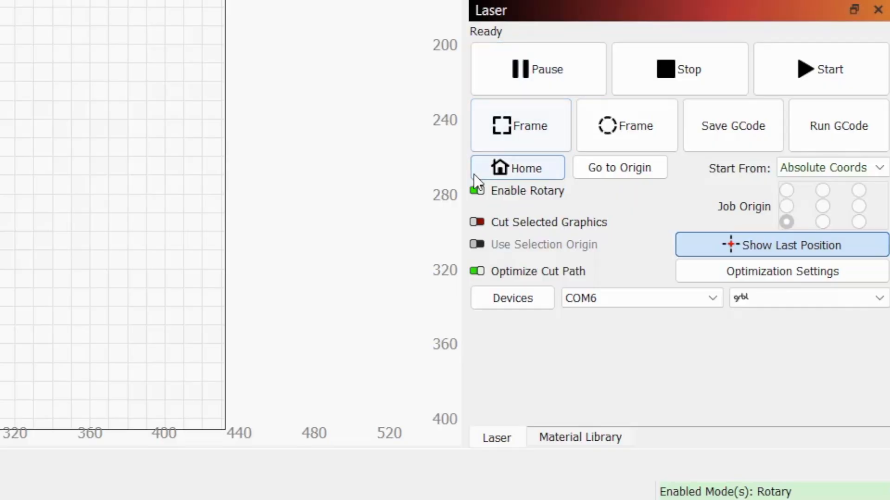
Step: Disable rotary mode and open Rotary Setup showing the Y-axis roller configuration
{"action": "left_click", "coordinate": [477, 191]}
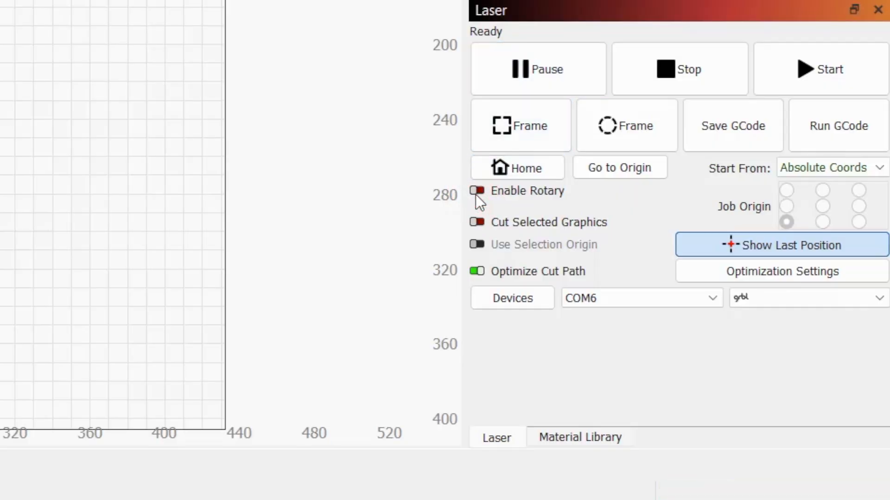
{"action": "left_click", "coordinate": [477, 190]}
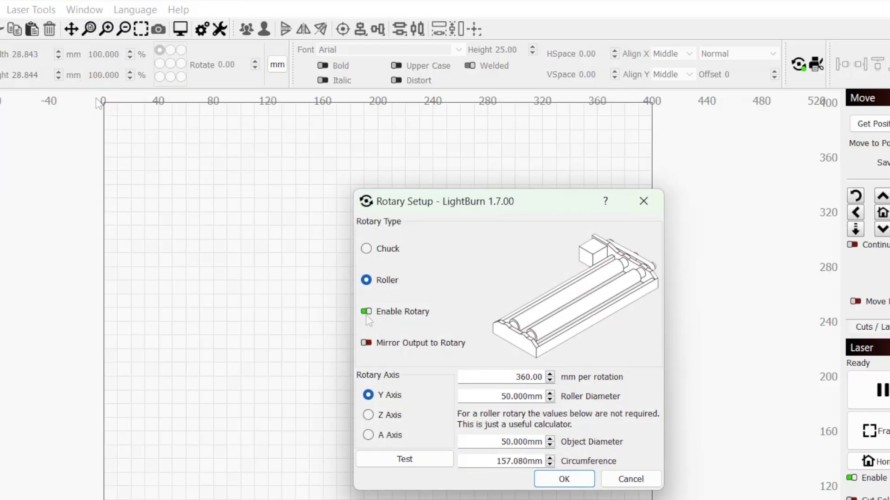
{"action": "left_click", "coordinate": [366, 310]}
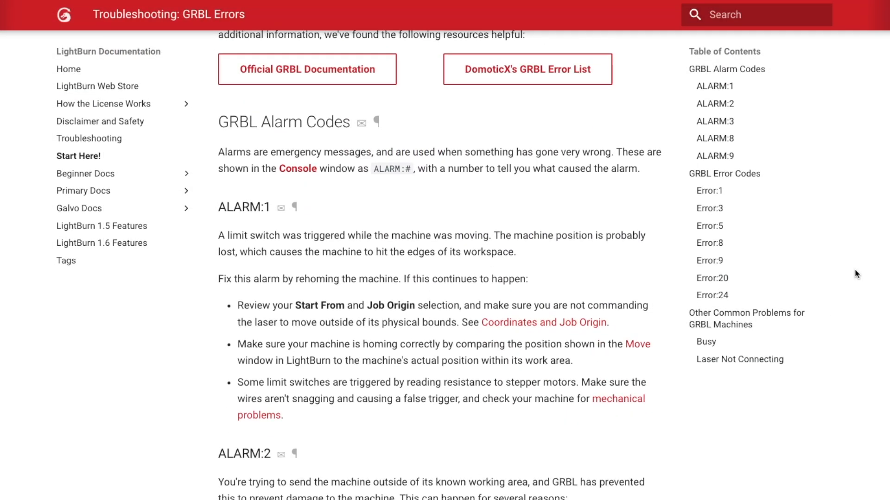
Step: Scroll the GRBL errors page down to the ALARM:2 soft-limits section
{"action": "scroll", "scroll_direction": "down", "scroll_amount": 3}
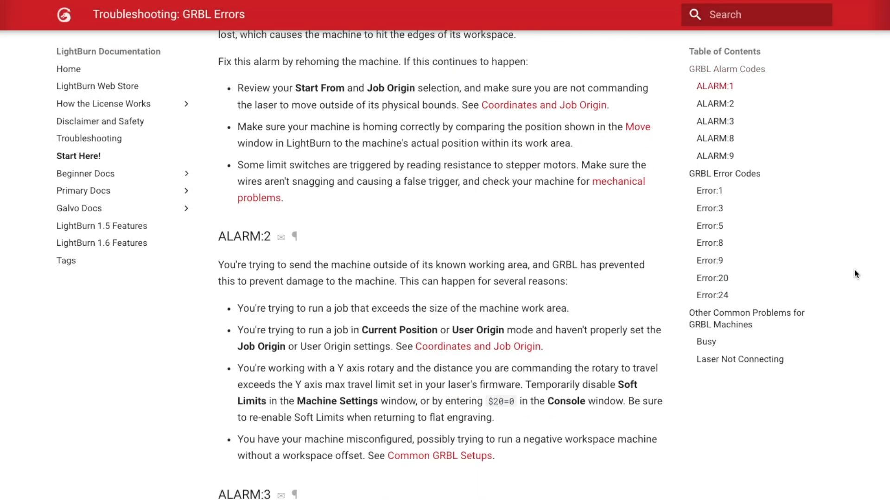